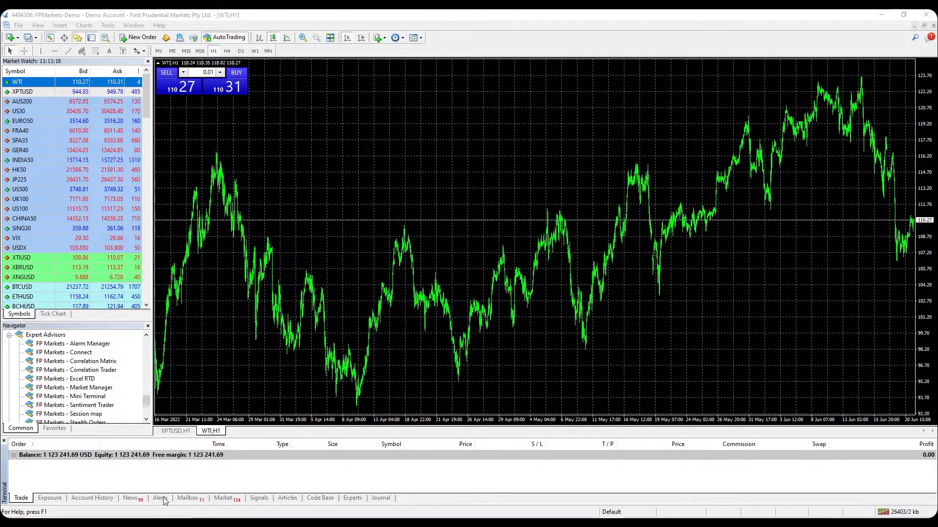
Switch the Terminal panel to the empty Alerts list
{"action": "left_click", "coordinate": [160, 498]}
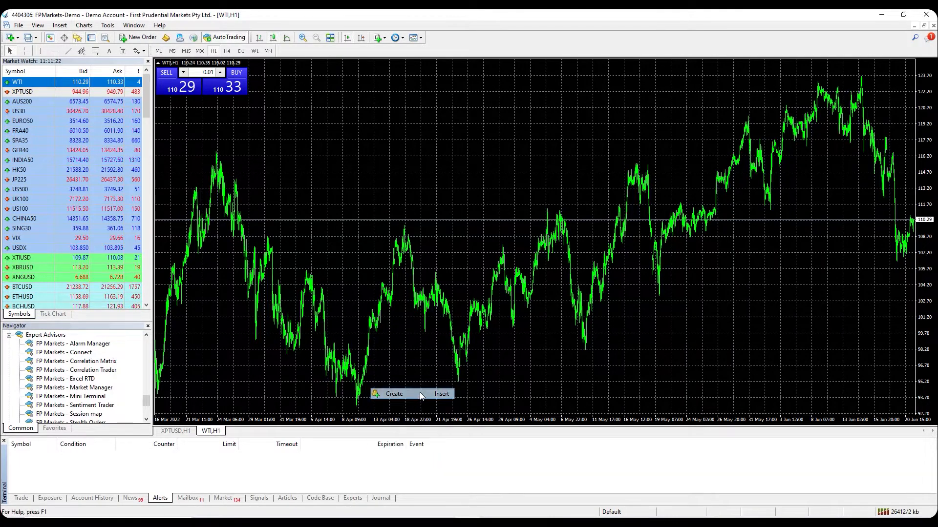
Create a new WTI alert, review its action types, and leave it without an expiration date
{"action": "left_click", "coordinate": [394, 394]}
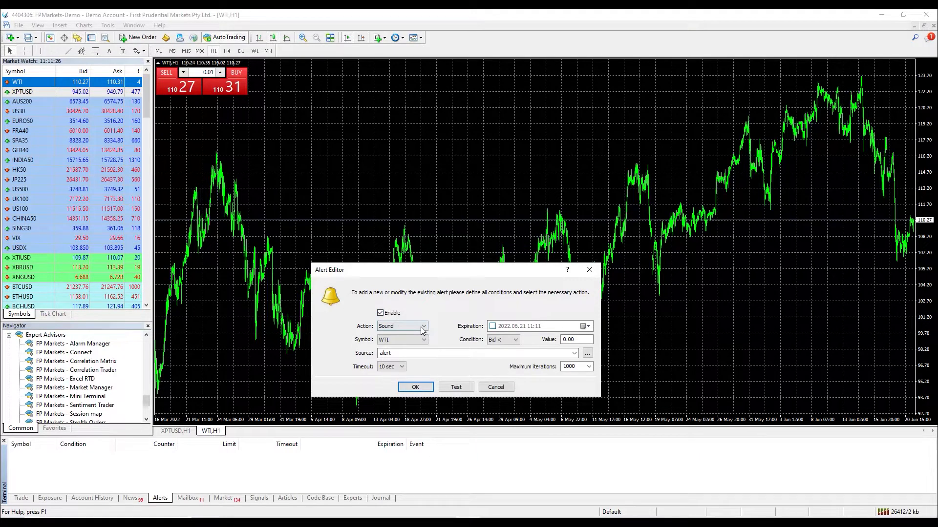
{"action": "left_click", "coordinate": [423, 325]}
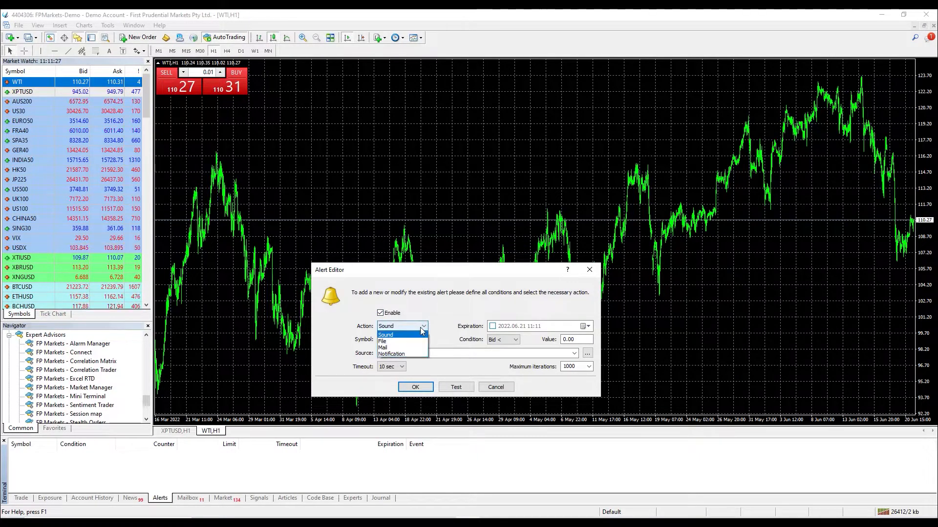
{"action": "mouse_move", "coordinate": [417, 347]}
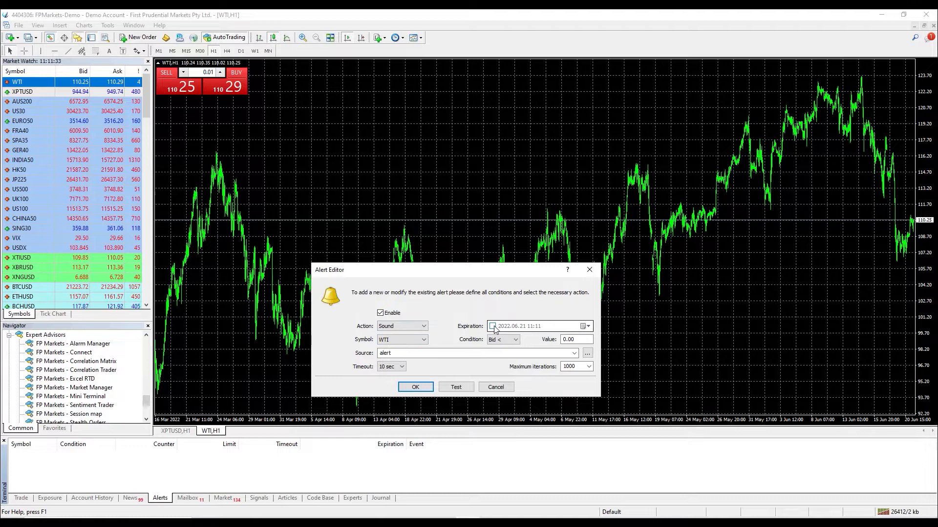
{"action": "left_click", "coordinate": [585, 325]}
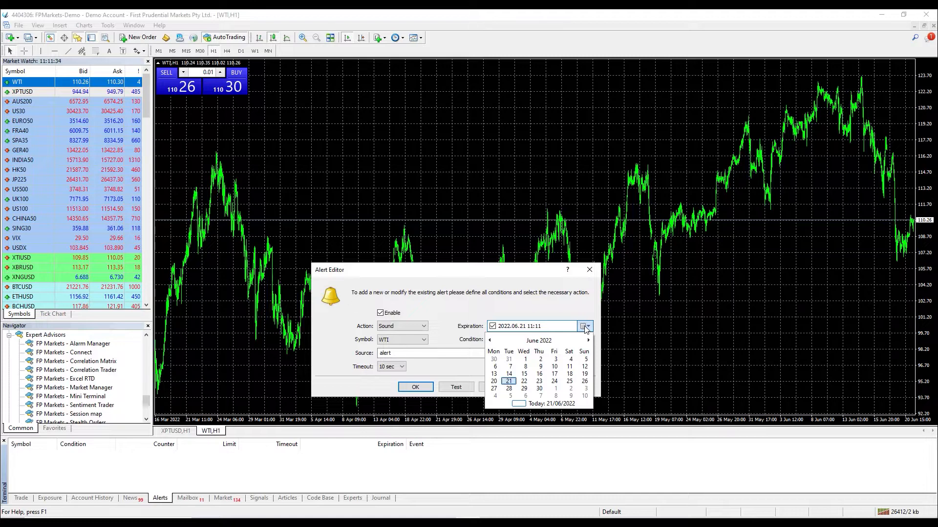
{"action": "left_click", "coordinate": [585, 326]}
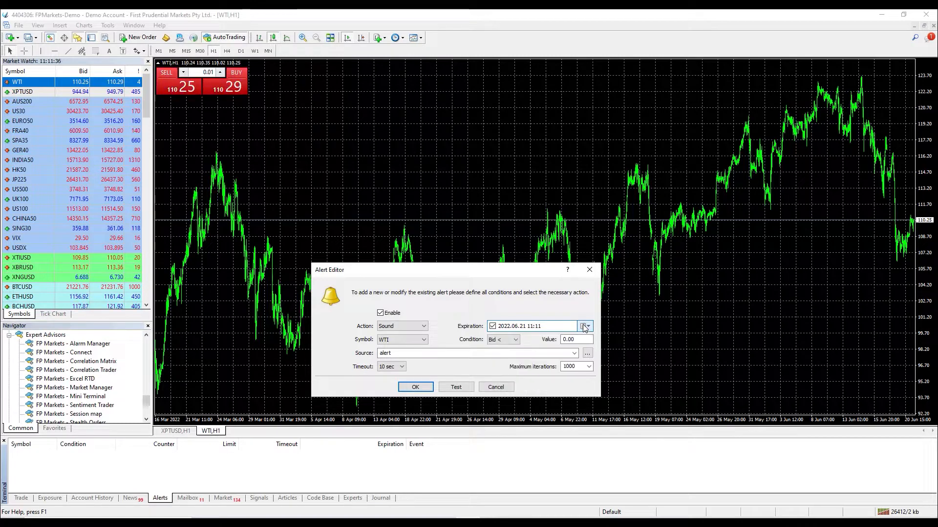
{"action": "left_click", "coordinate": [492, 325]}
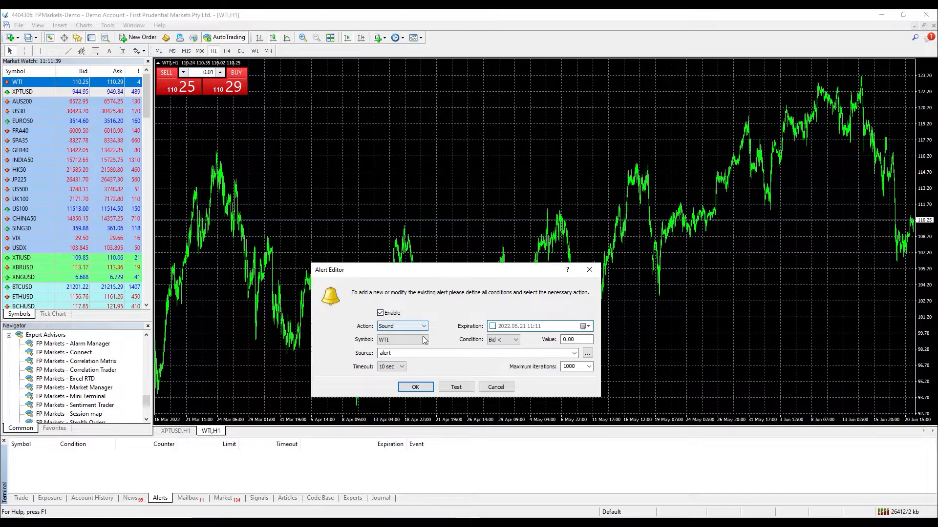
{"action": "left_click", "coordinate": [422, 340]}
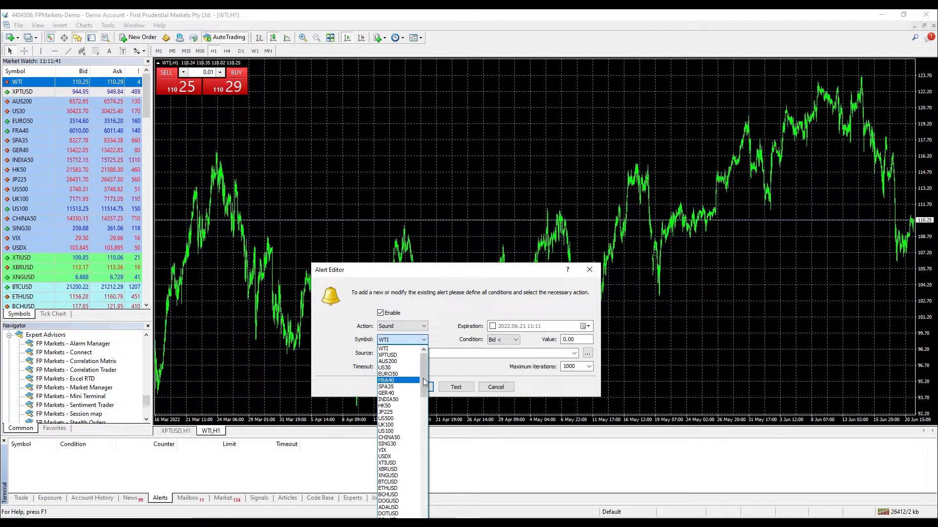
{"action": "scroll", "scroll_direction": "down", "scroll_amount": 3}
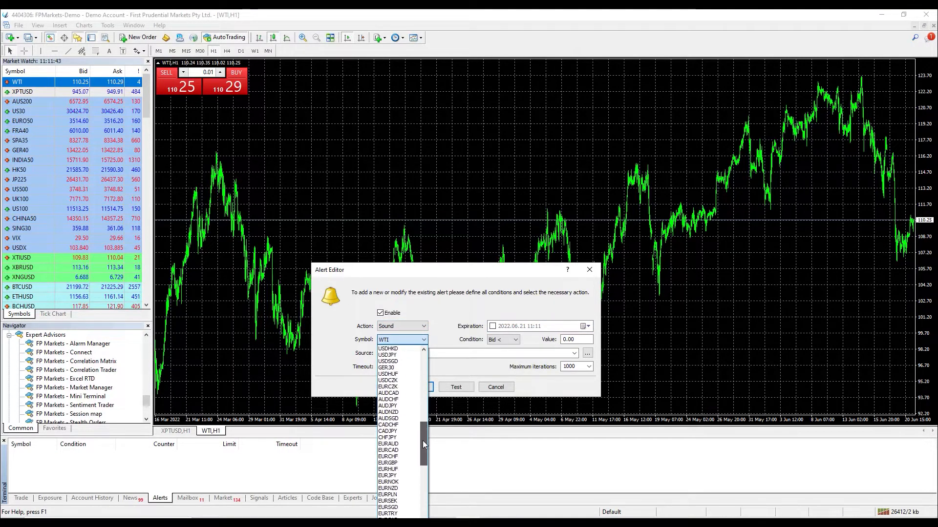
{"action": "scroll", "scroll_direction": "up", "scroll_amount": 3}
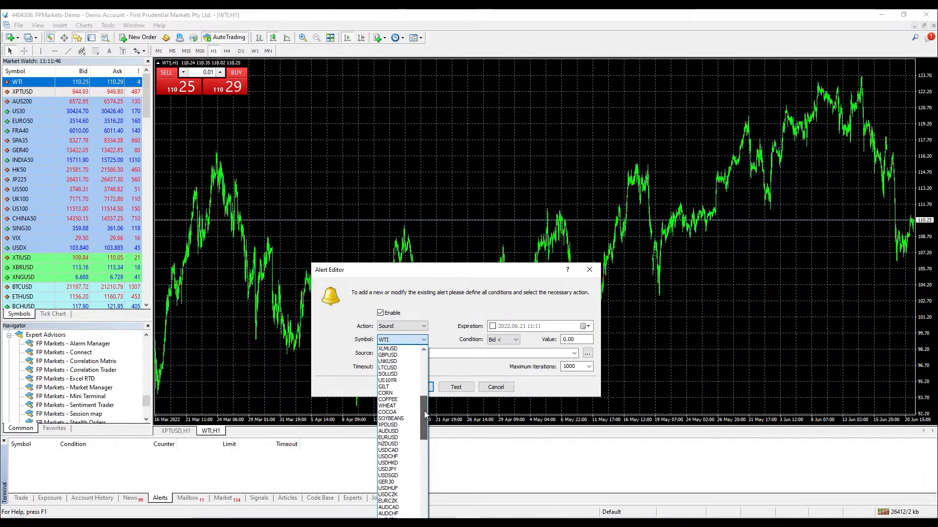
{"action": "left_click", "coordinate": [401, 339]}
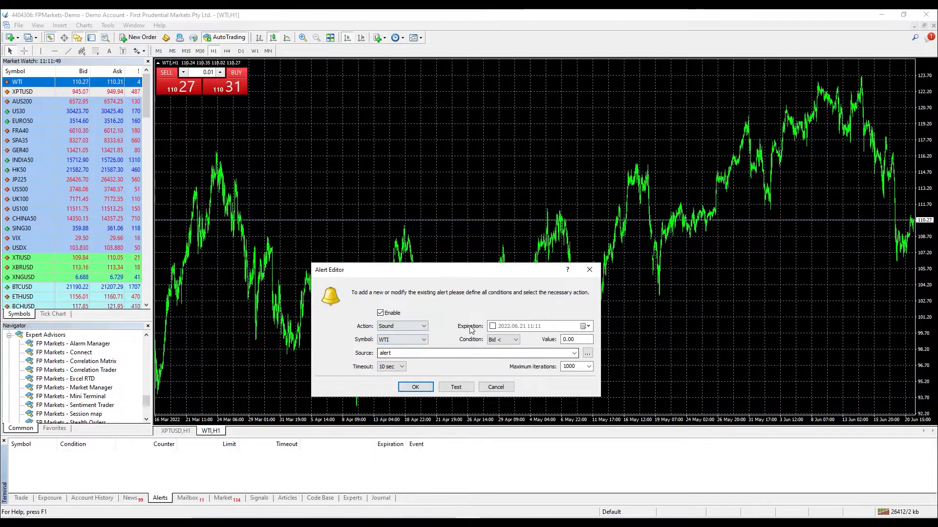
{"action": "left_click", "coordinate": [513, 339]}
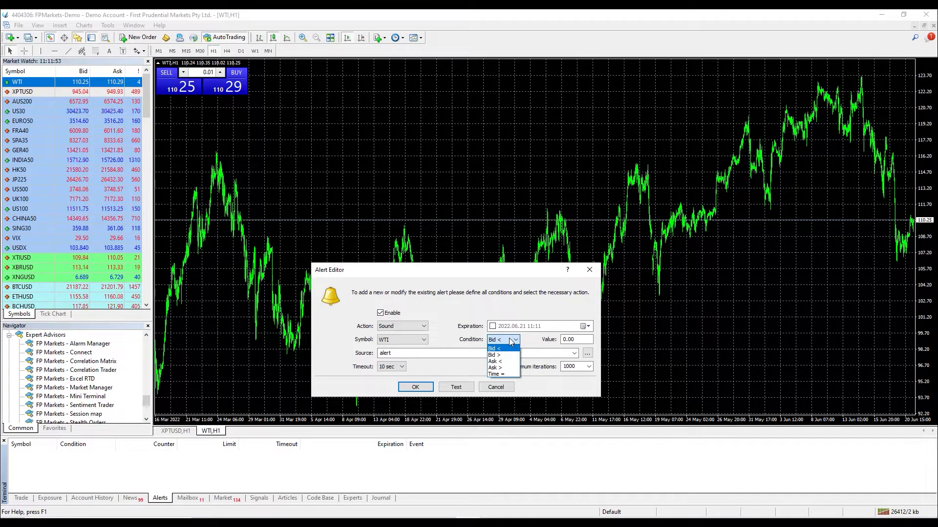
{"action": "mouse_move", "coordinate": [494, 355]}
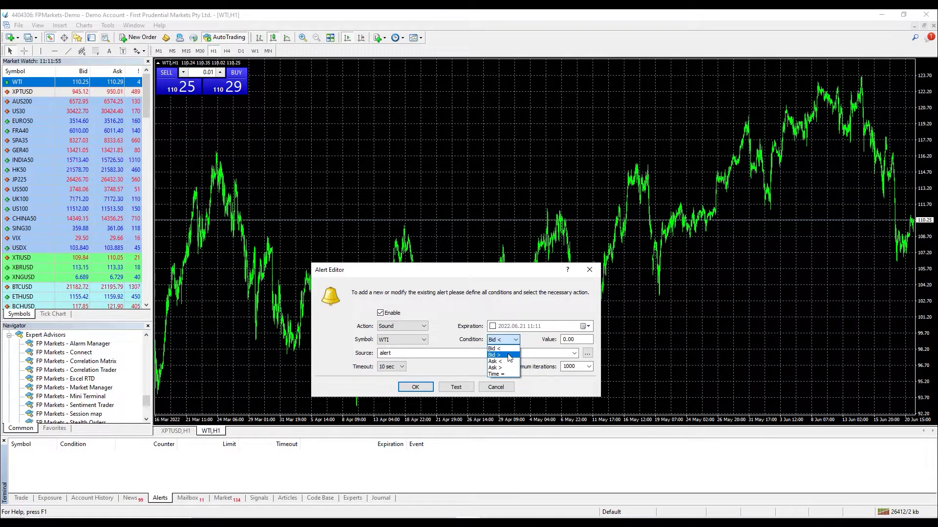
{"action": "mouse_move", "coordinate": [501, 375]}
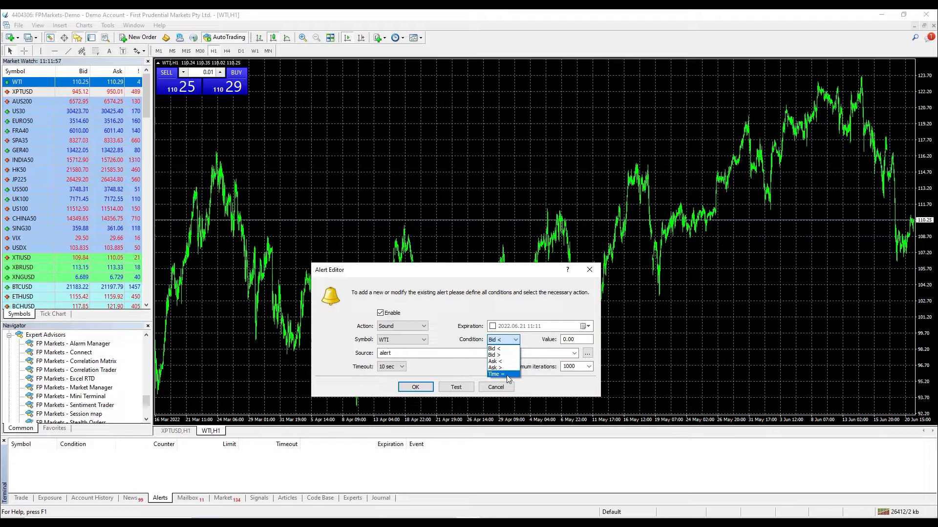
{"action": "mouse_move", "coordinate": [503, 354]}
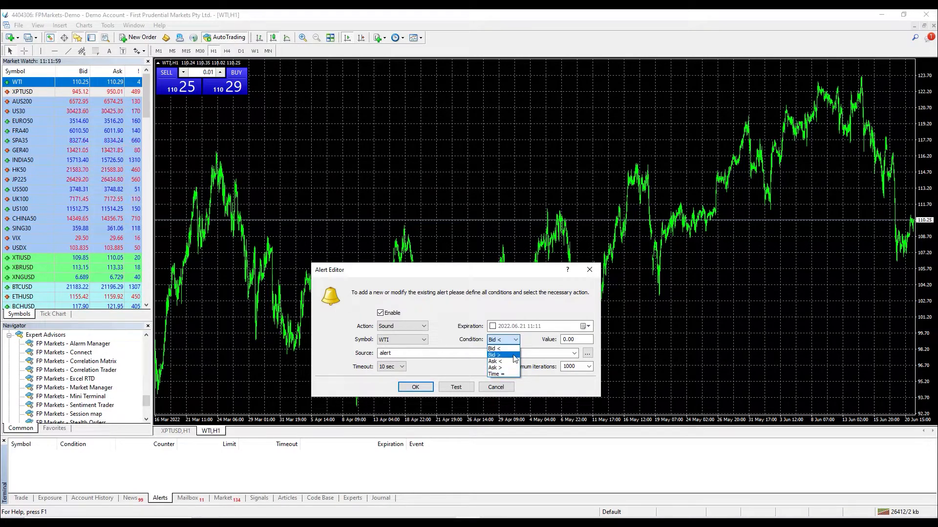
Keep the Bid < condition and set the trigger value to 108.70
{"action": "left_click", "coordinate": [496, 348]}
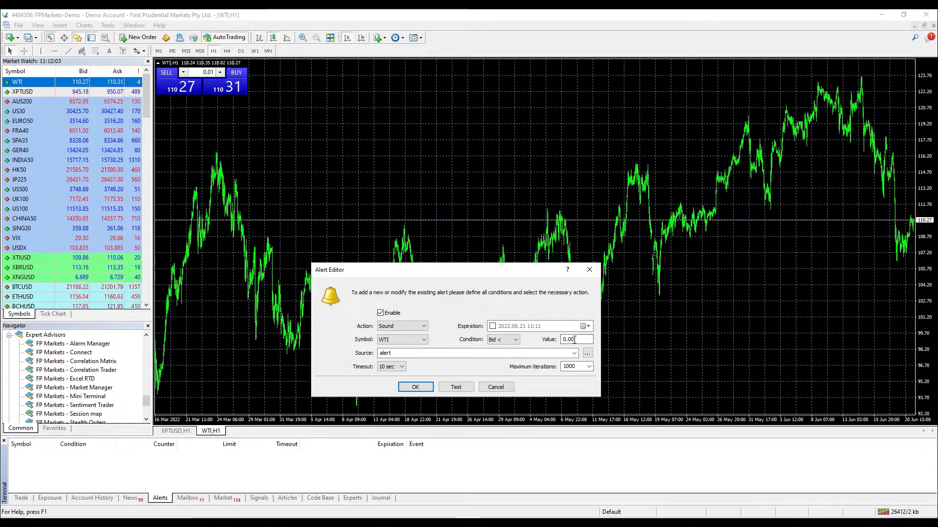
{"action": "triple_click", "coordinate": [575, 339]}
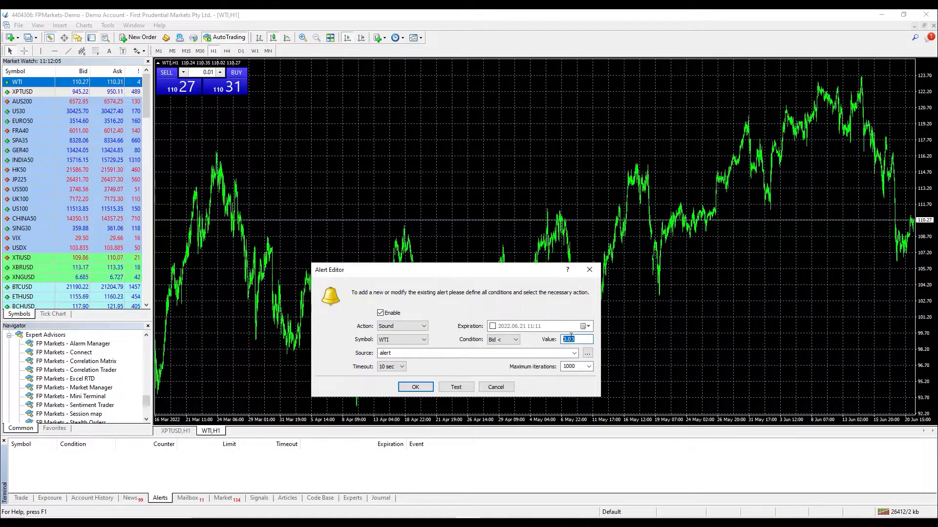
{"action": "type", "text": "108"}
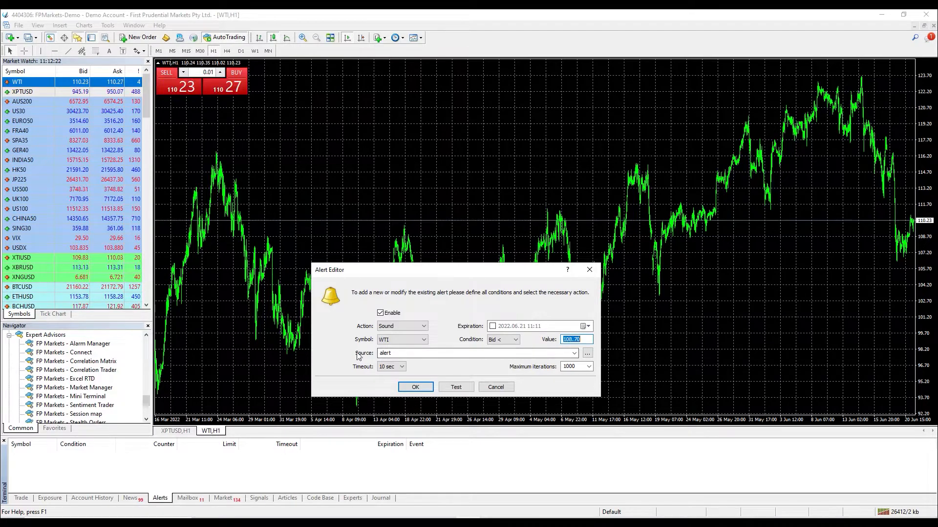
{"action": "left_click", "coordinate": [572, 353]}
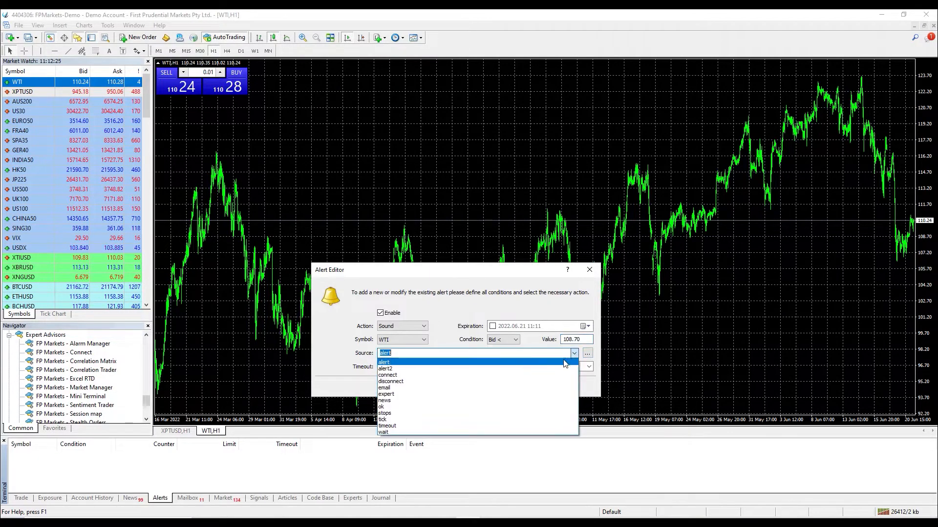
{"action": "mouse_move", "coordinate": [537, 425]}
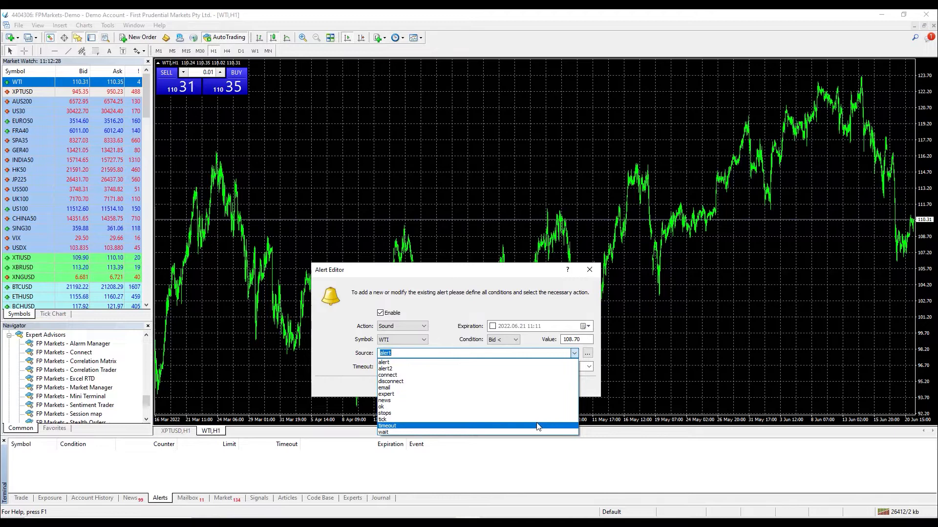
Choose 'email' as the alert sound, cancelling the sound file browser
{"action": "left_click", "coordinate": [384, 387]}
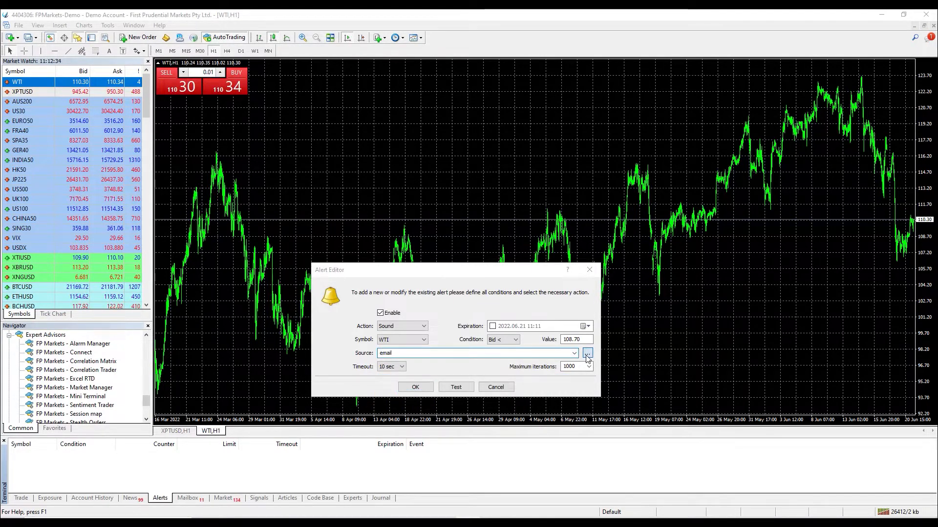
{"action": "left_click", "coordinate": [587, 353]}
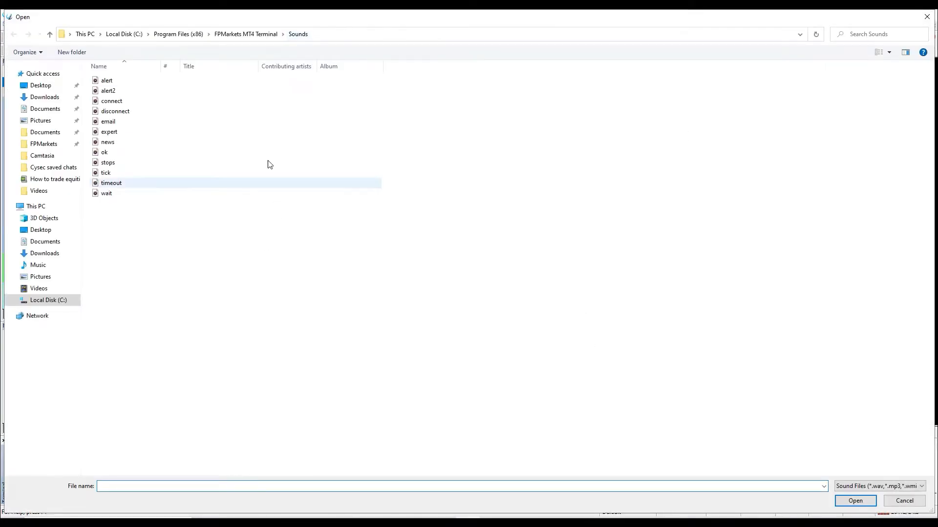
{"action": "left_click", "coordinate": [903, 500]}
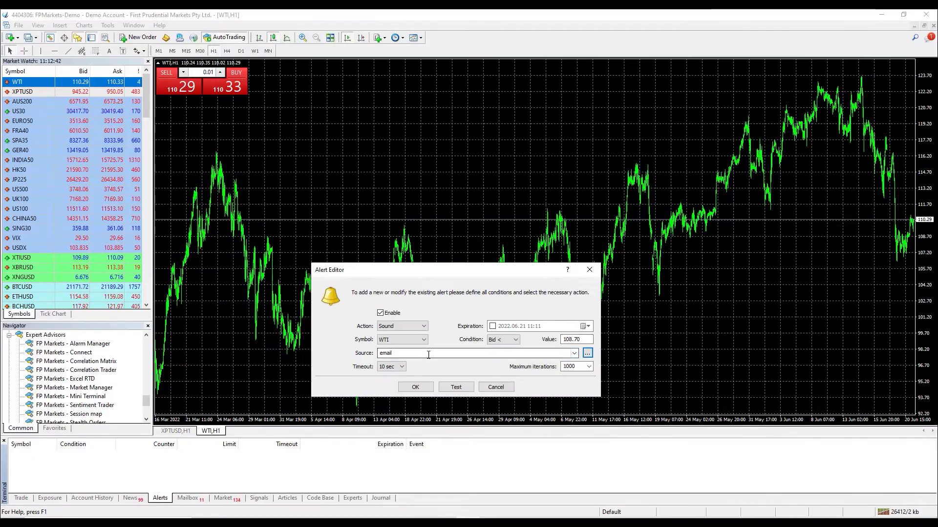
Set a 30 sec timeout and 10 maximum iterations, then save the alert
{"action": "left_click", "coordinate": [402, 367]}
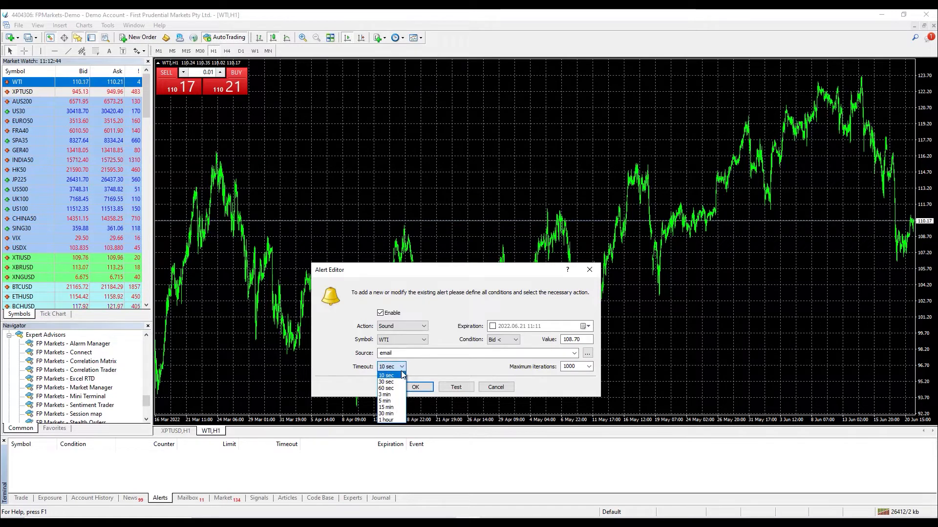
{"action": "mouse_move", "coordinate": [386, 420]}
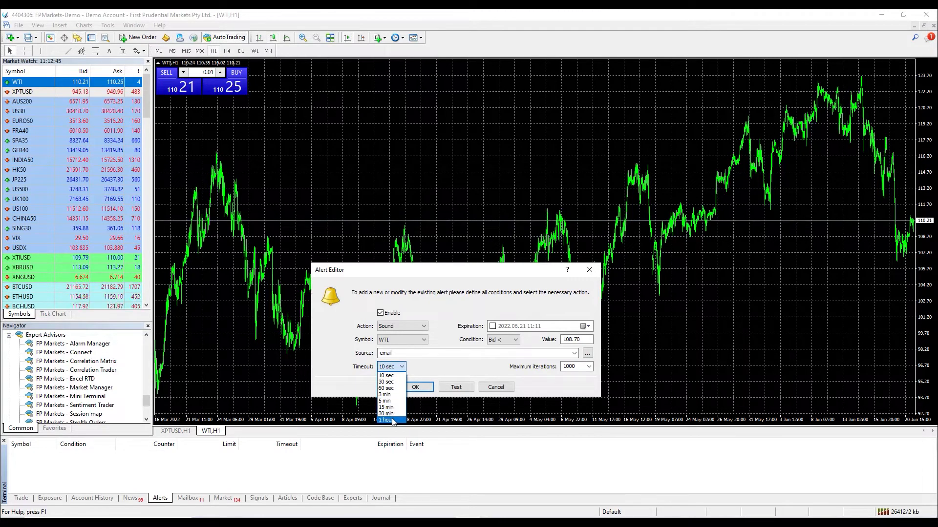
{"action": "mouse_move", "coordinate": [387, 389]}
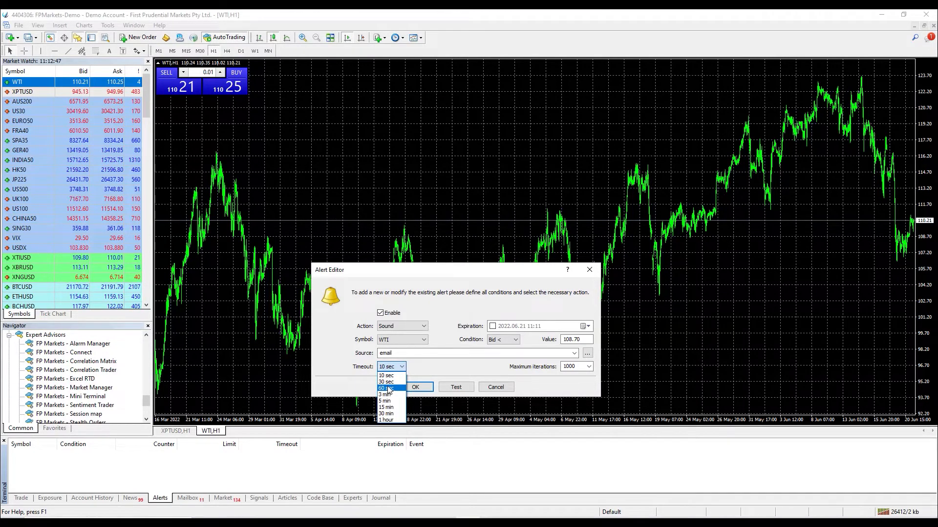
{"action": "left_click", "coordinate": [386, 381]}
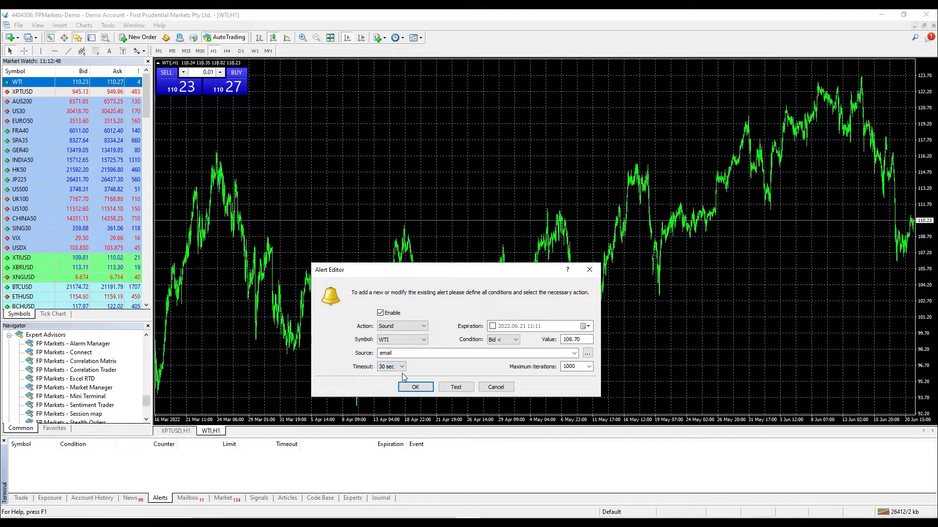
{"action": "left_click", "coordinate": [588, 366]}
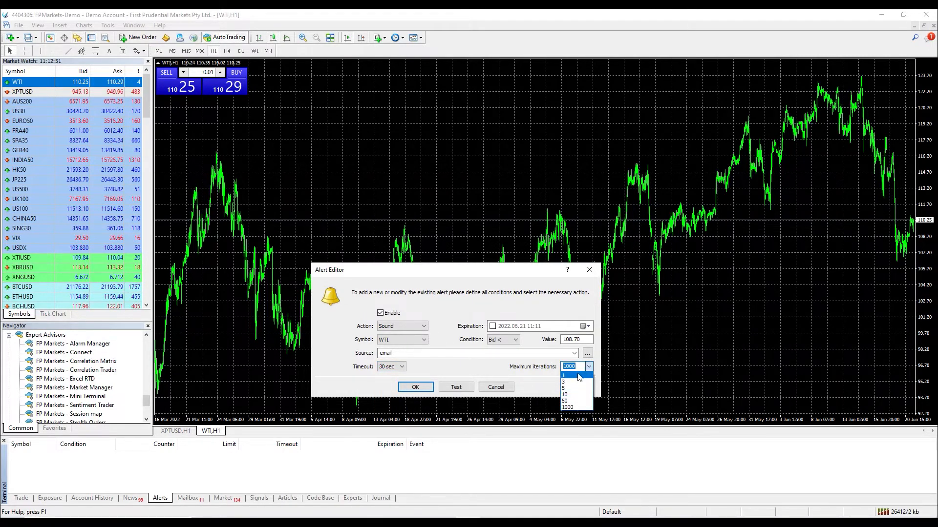
{"action": "left_click", "coordinate": [564, 396]}
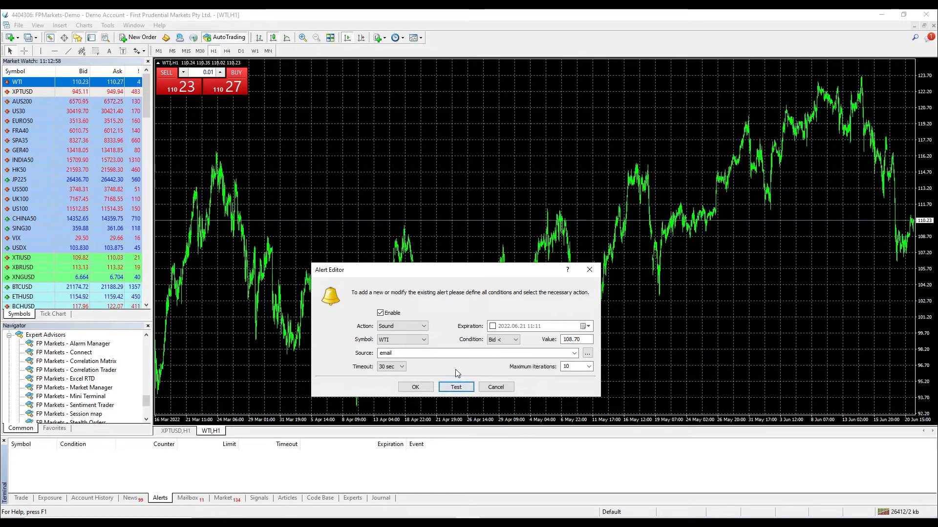
{"action": "left_click", "coordinate": [415, 387]}
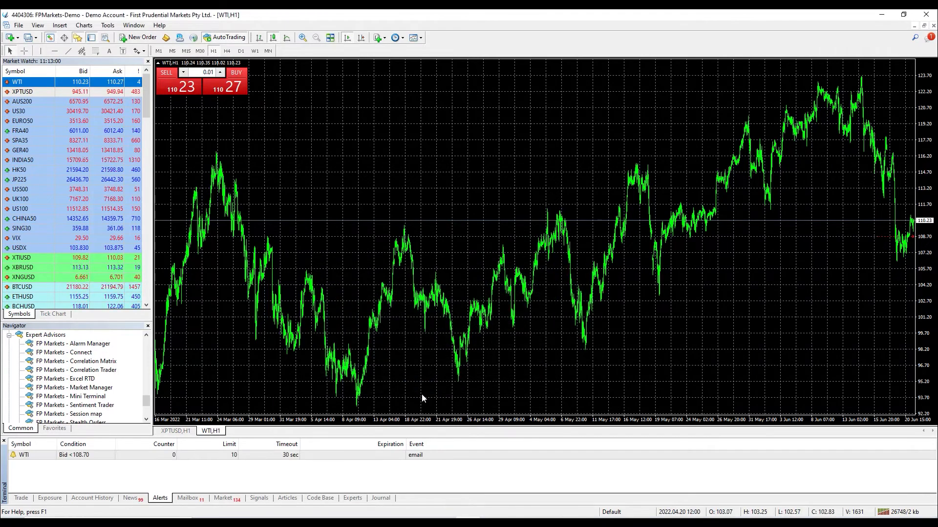